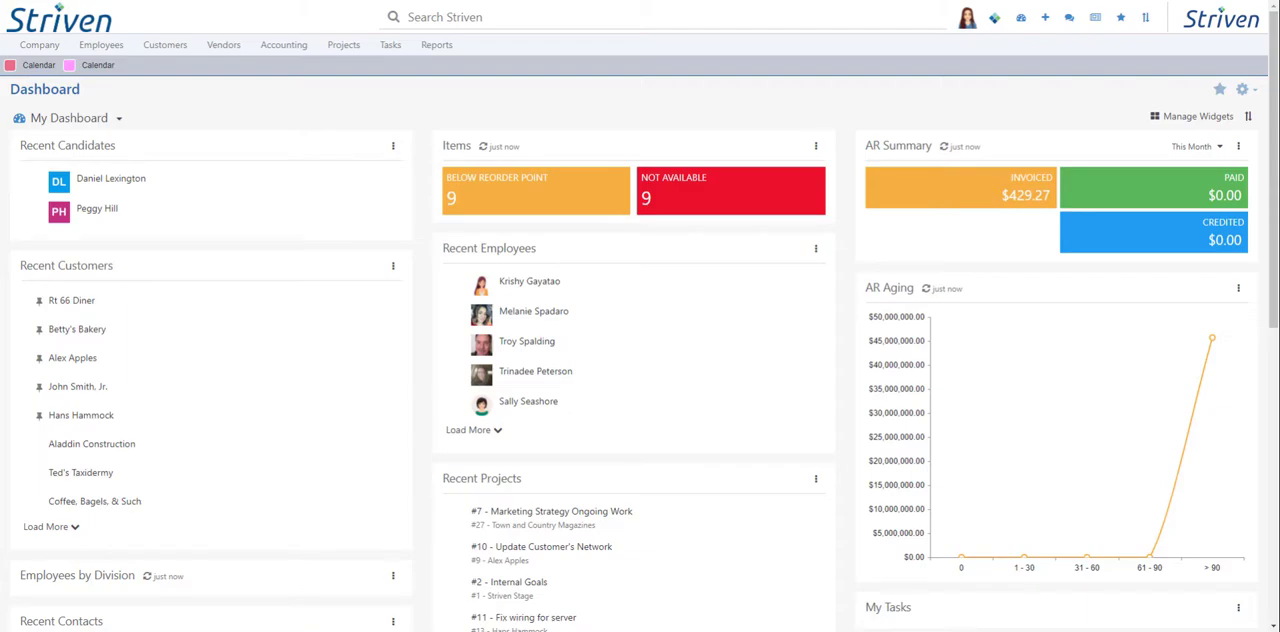
mouse_move(979, 18)
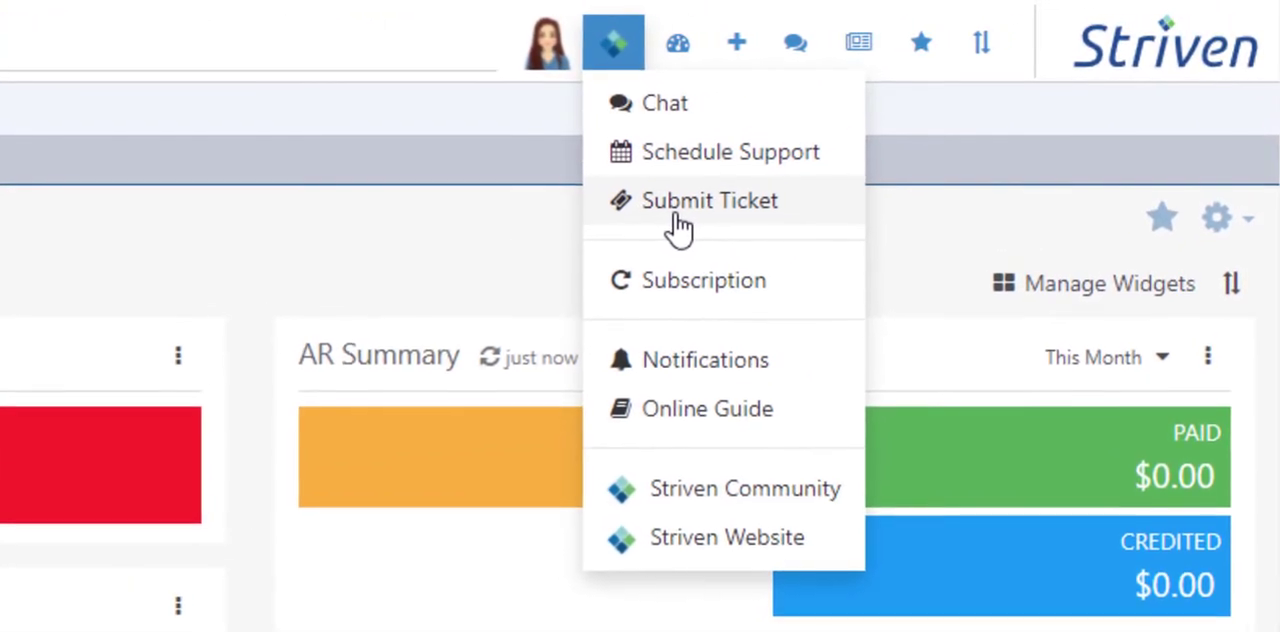
Start a ticket from the Diamond menu asking 'How do I resend a Welcome Email?'.
click(709, 200)
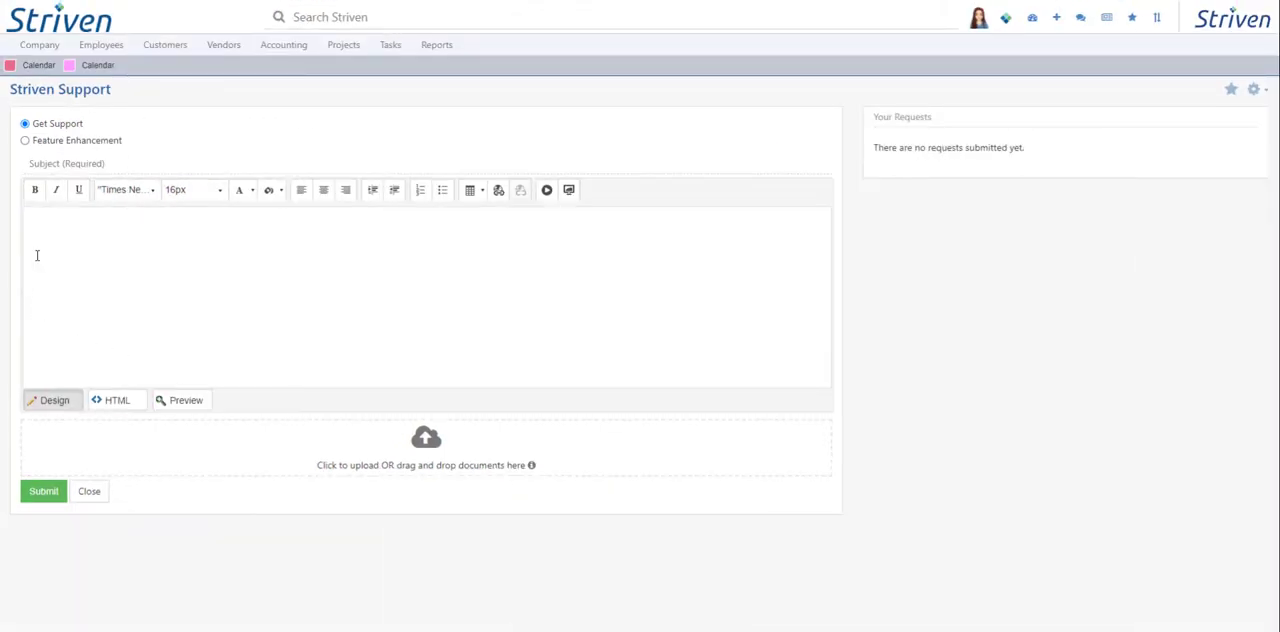
text(How do I)
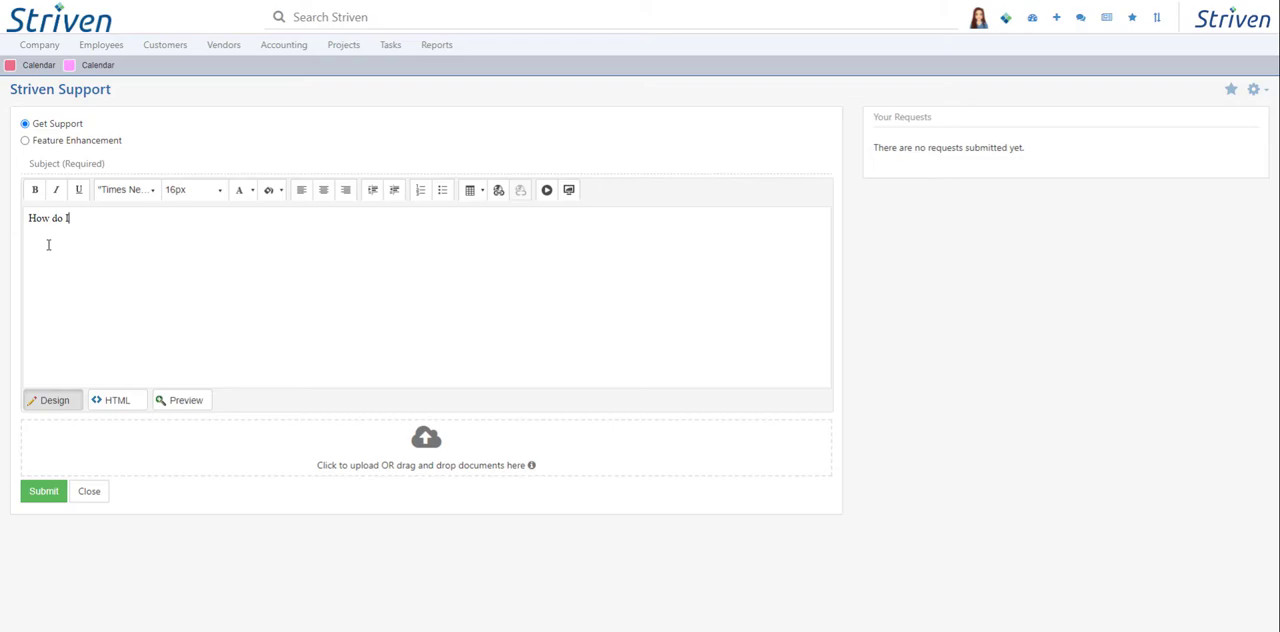
text(resend a Welcome Email)
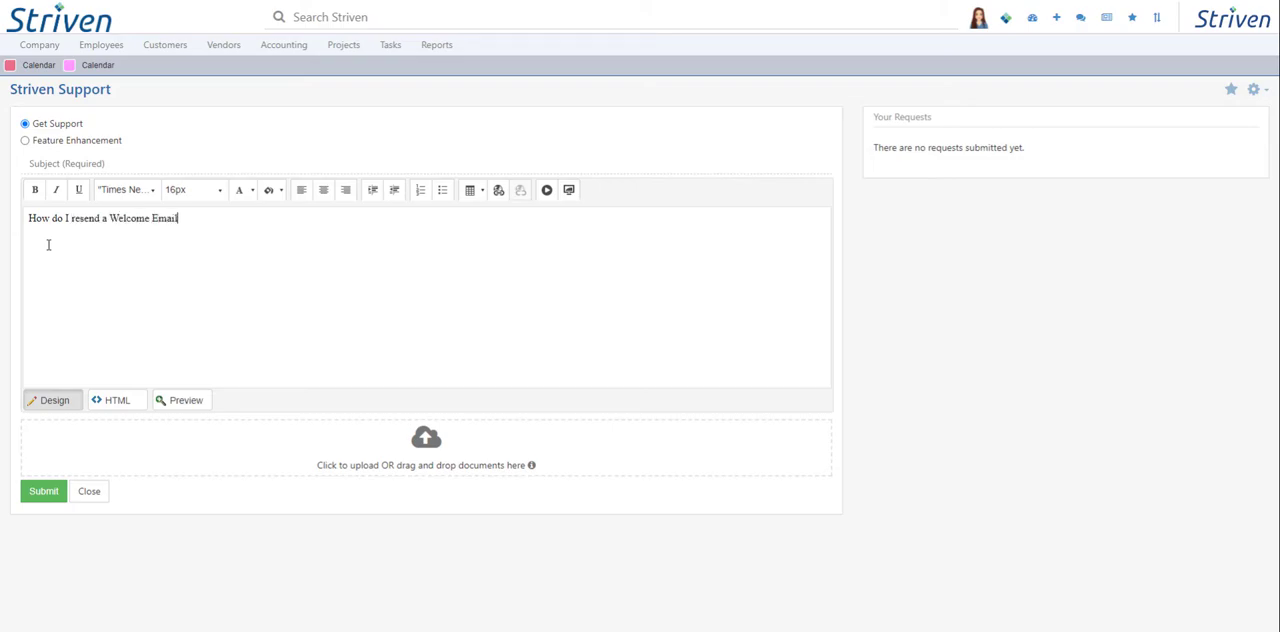
text(?)
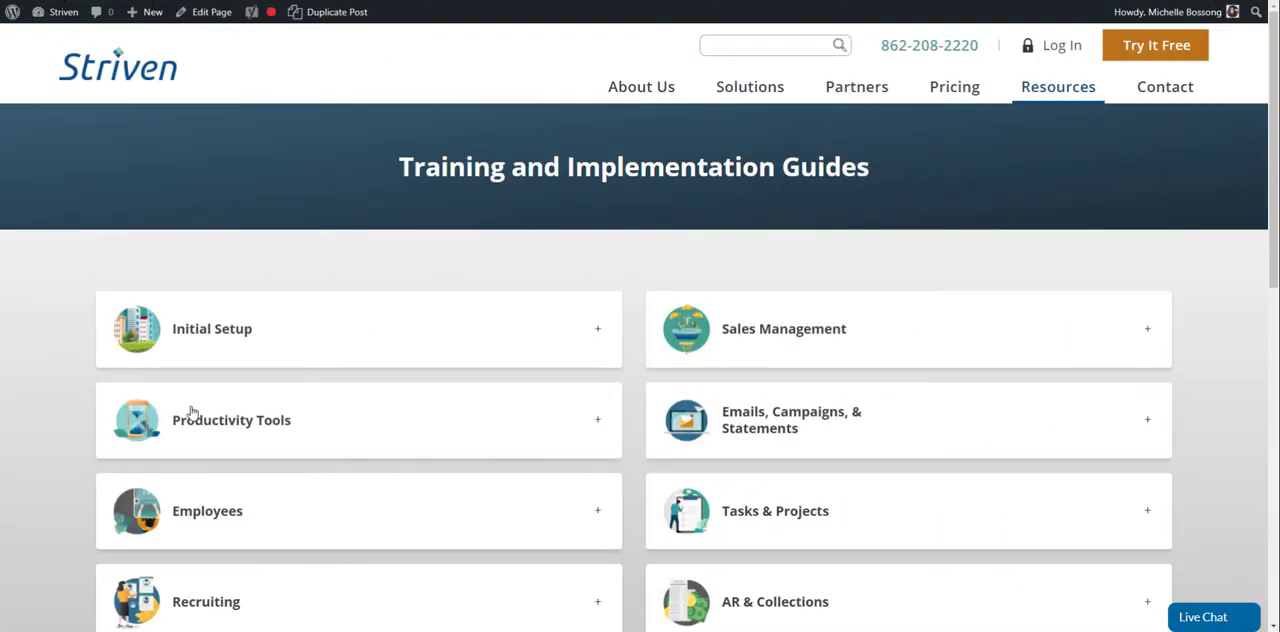
Follow Live Chat's Submit a Ticket link to the Miles Technologies Customer Portal sign-in.
click(1213, 616)
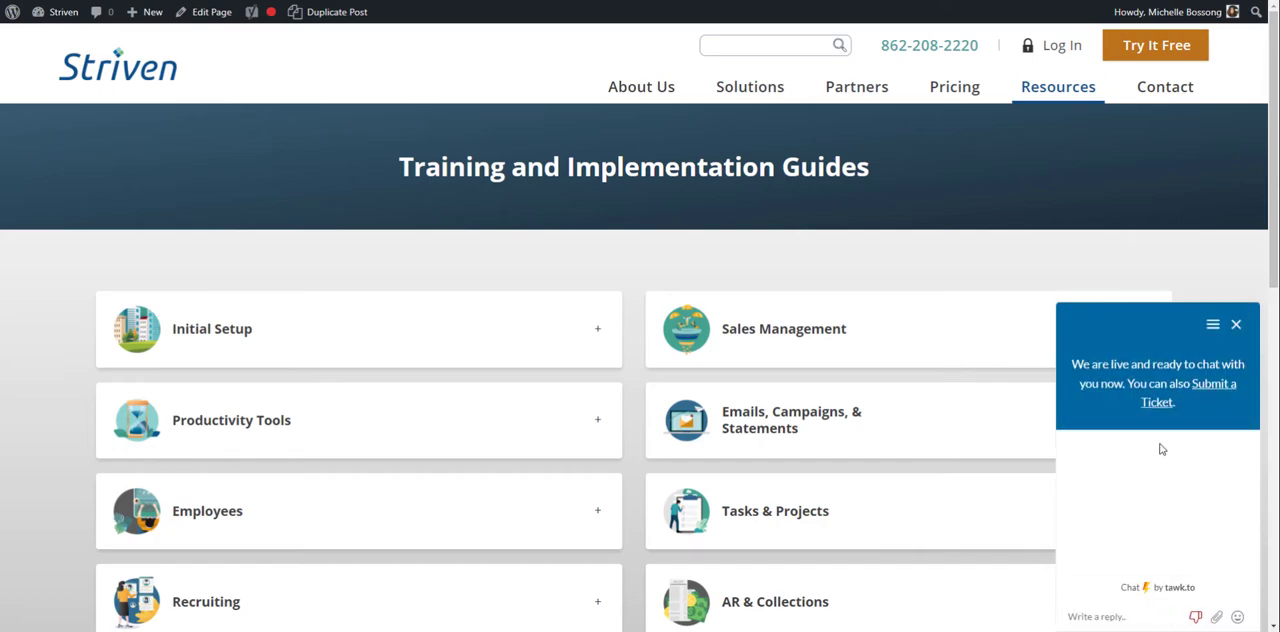
click(1213, 392)
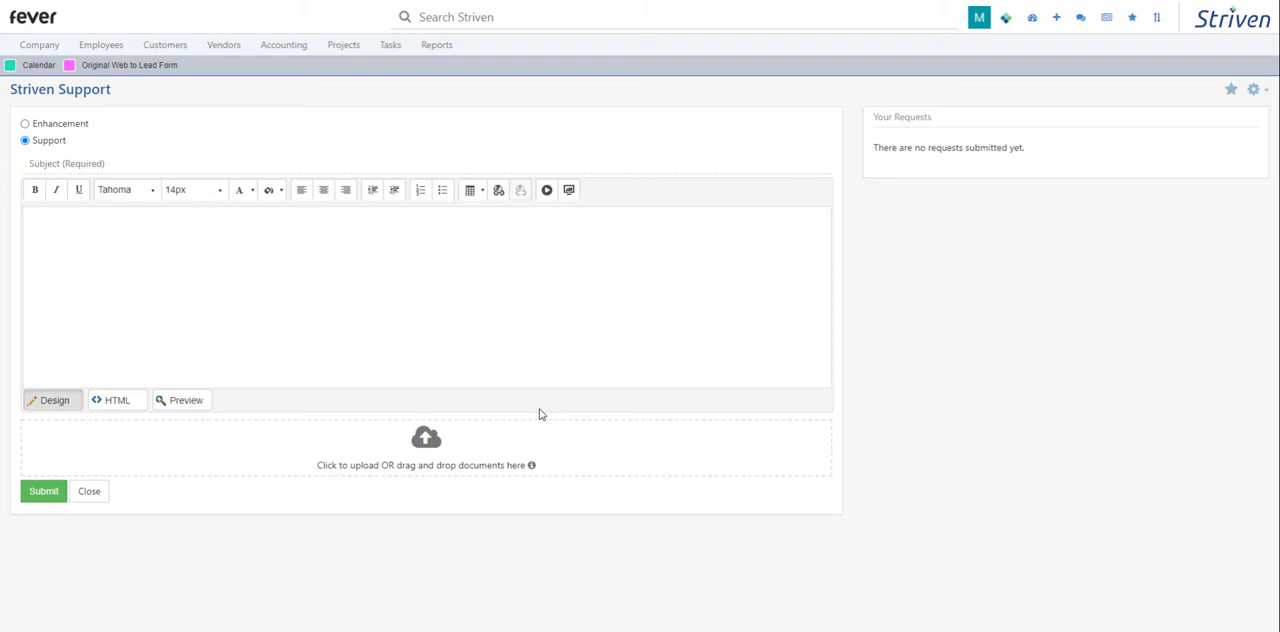
click(420, 290)
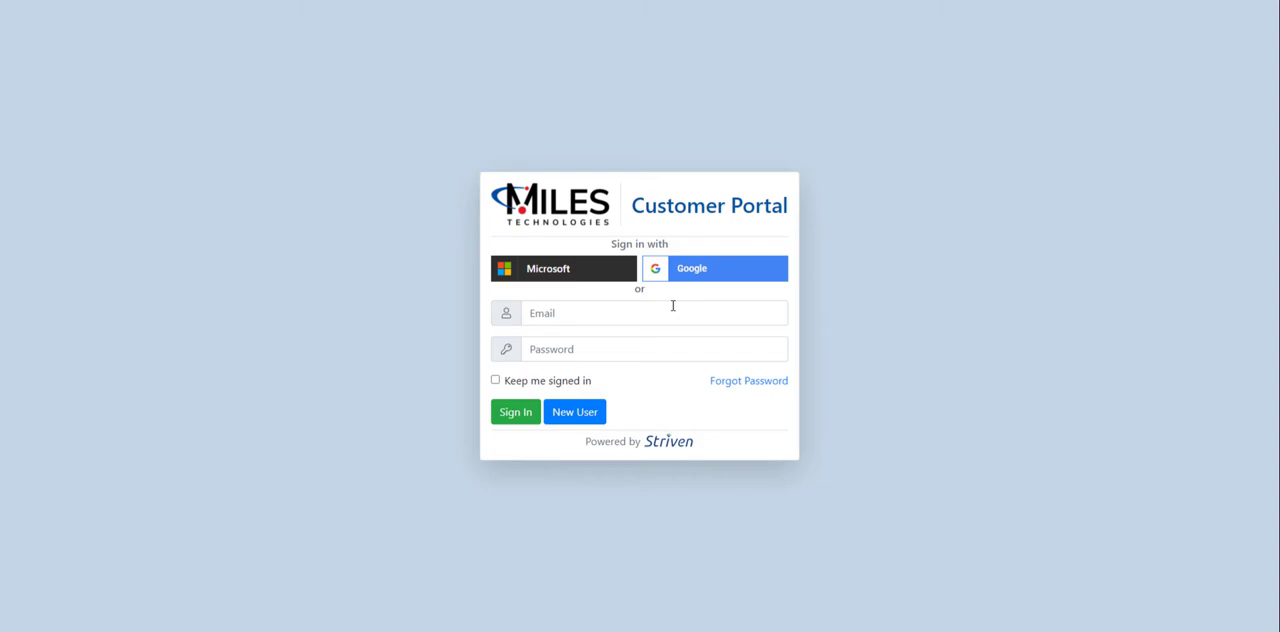
mouse_move(730, 272)
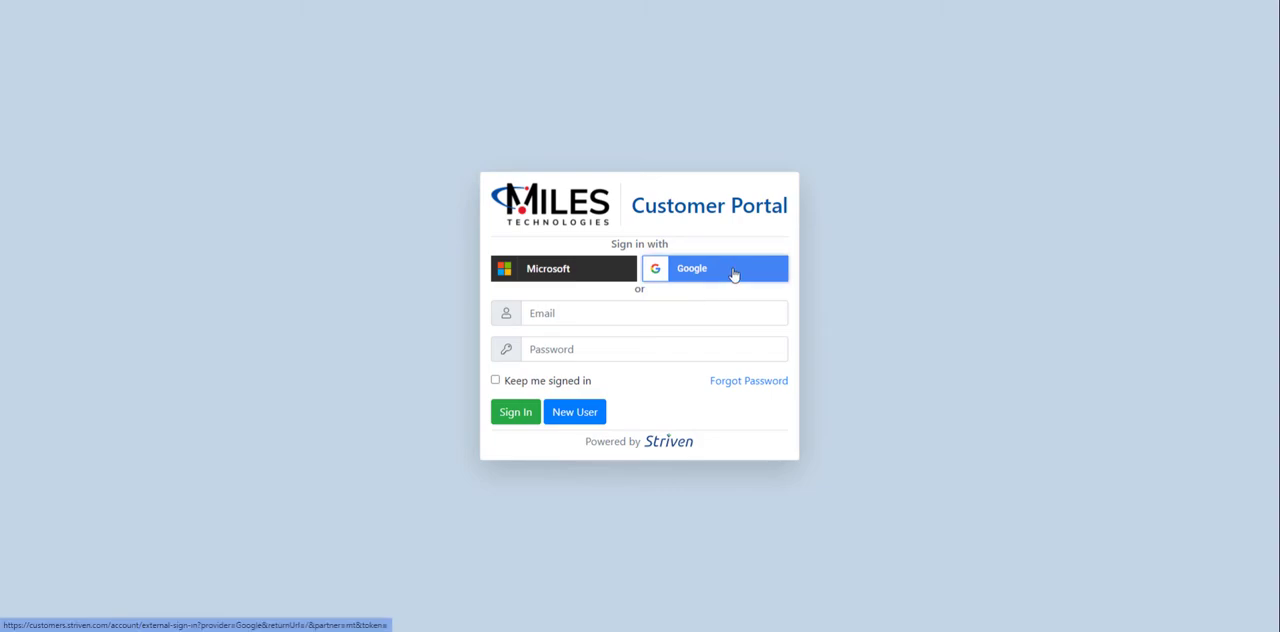
Sign in with Google and list the 29 open tasks for Businessing.
click(712, 268)
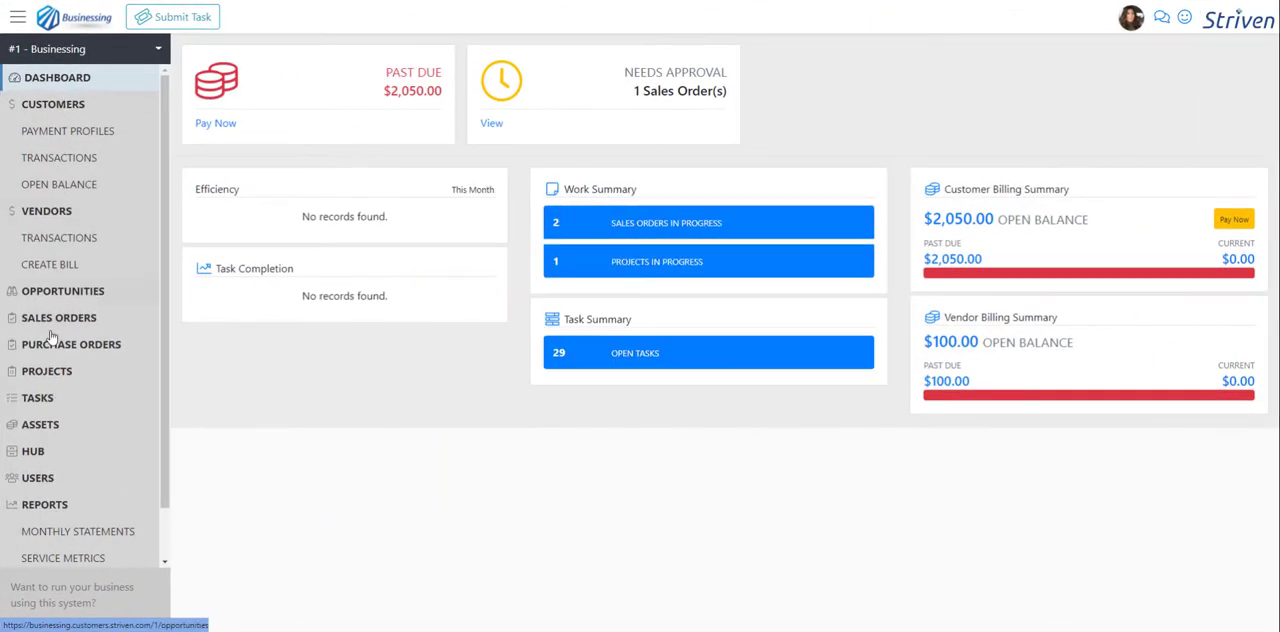
click(38, 397)
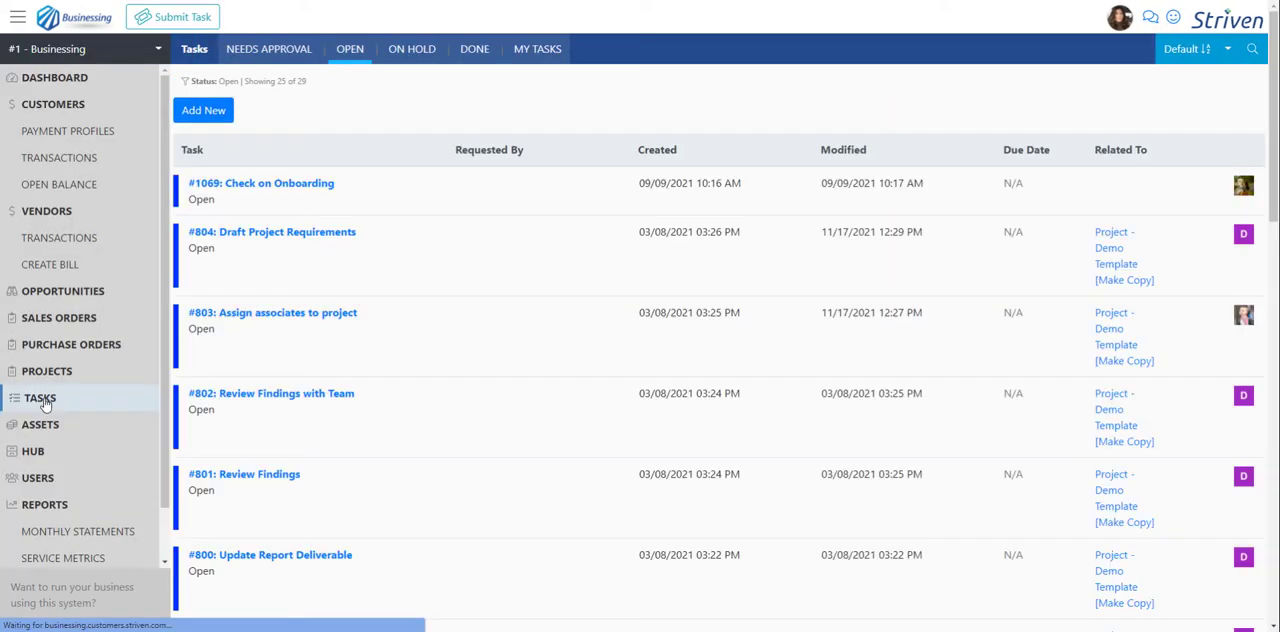